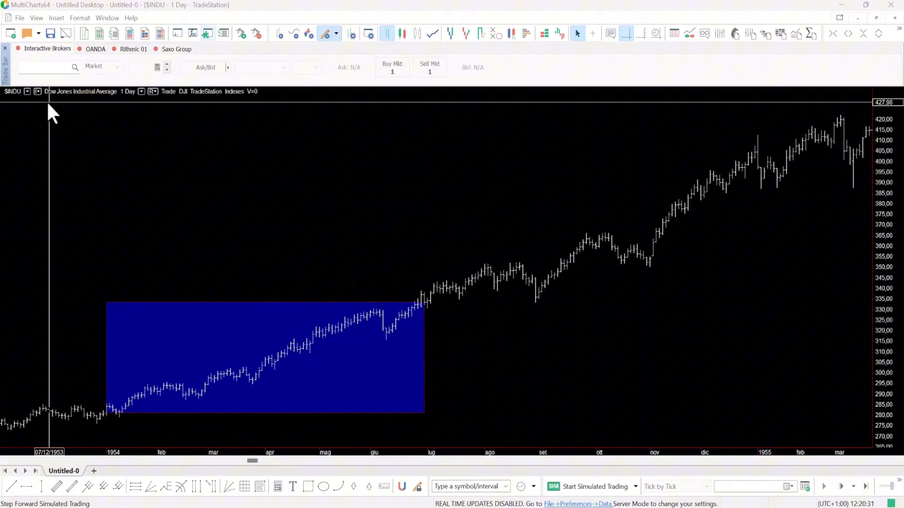
mouse_move(113, 103)
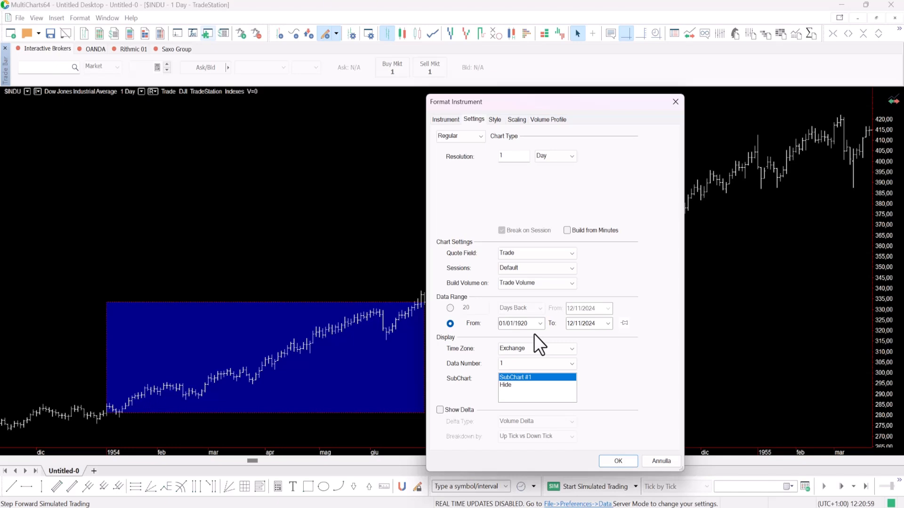
mouse_move(642, 400)
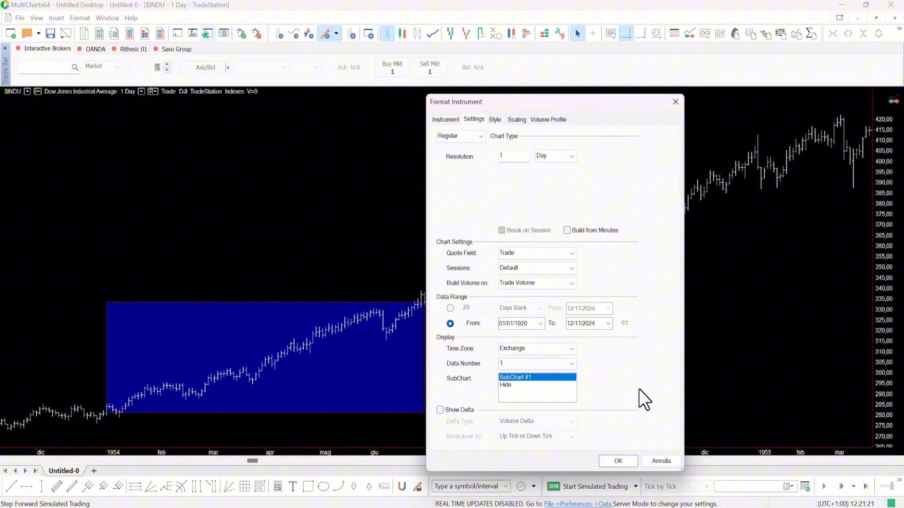
Show the 6Months_Study code, highlight its calculation lines, then clear the selection.
click(616, 461)
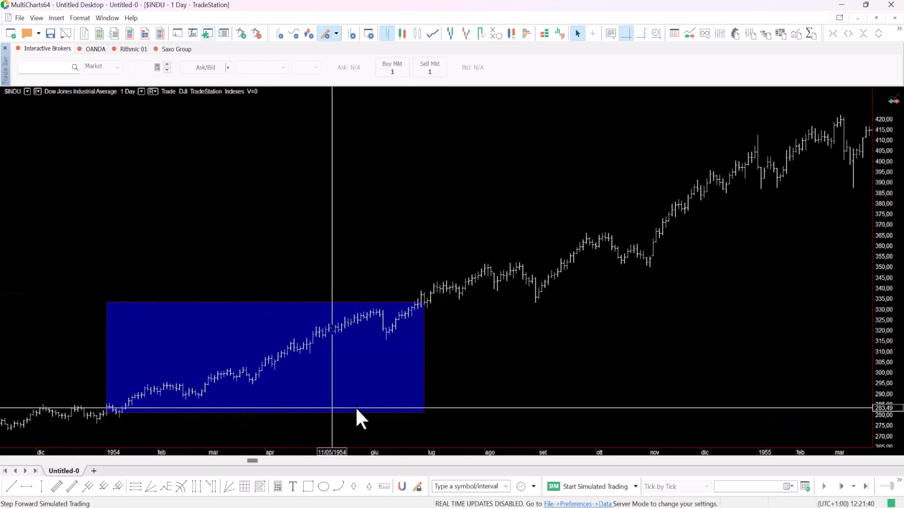
mouse_move(104, 354)
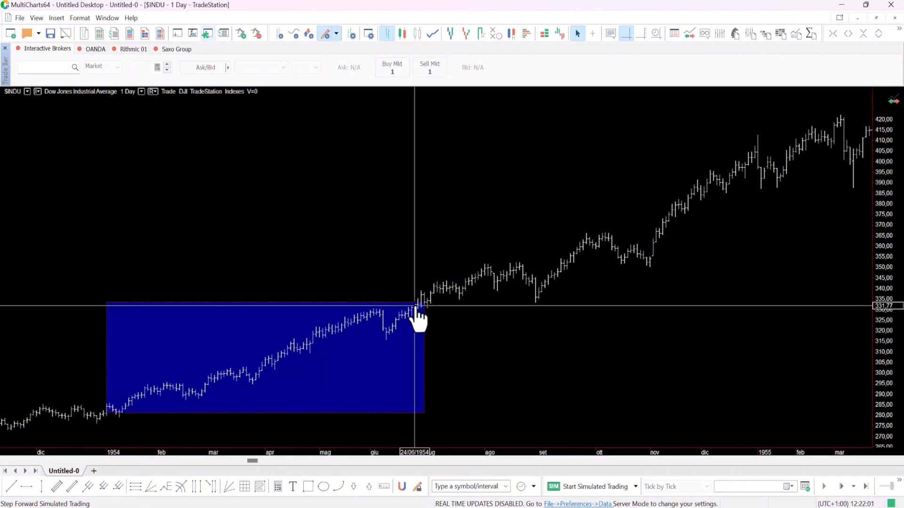
mouse_move(412, 337)
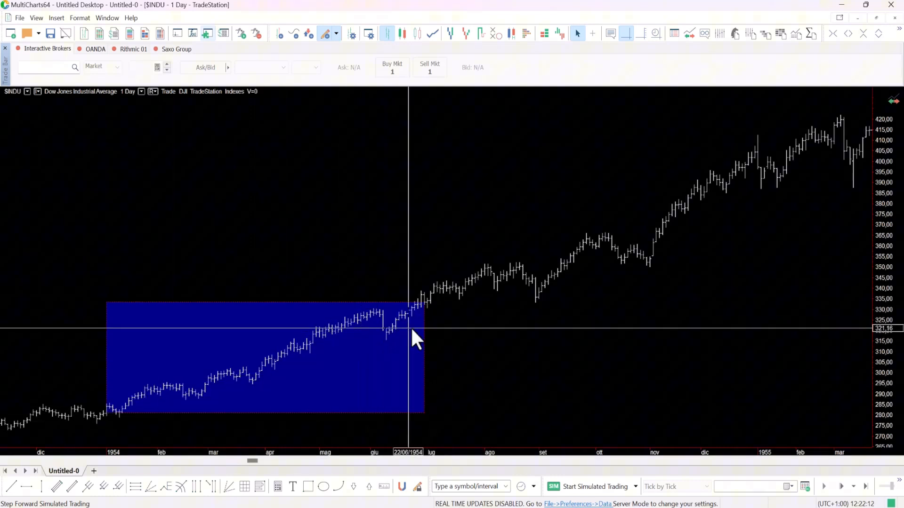
drag(415, 334, 424, 403)
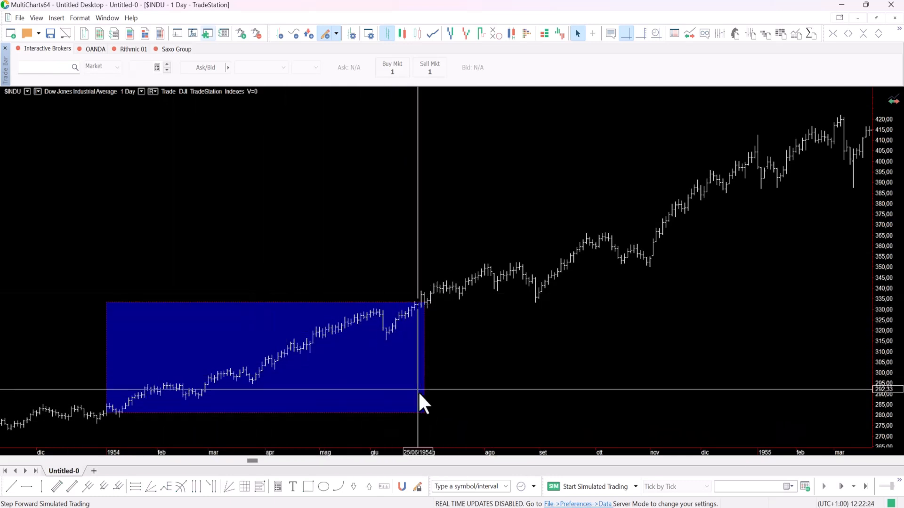
mouse_move(172, 305)
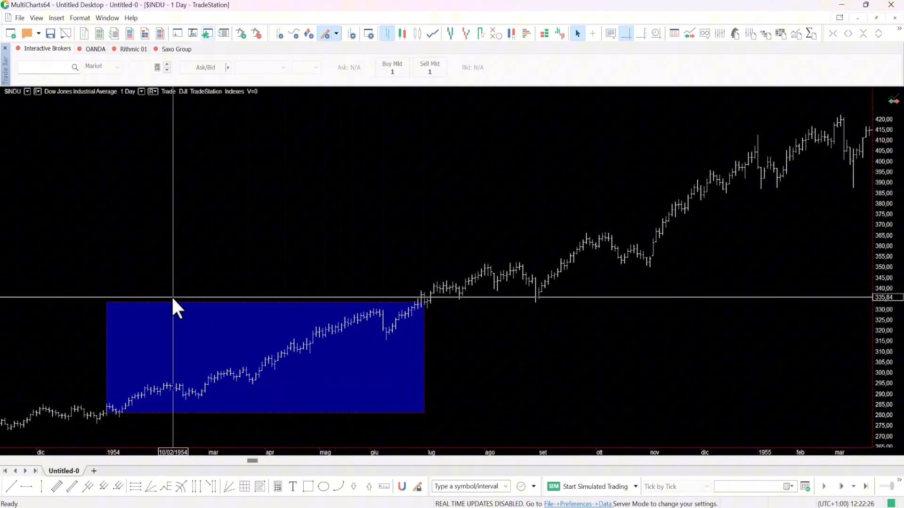
mouse_move(369, 426)
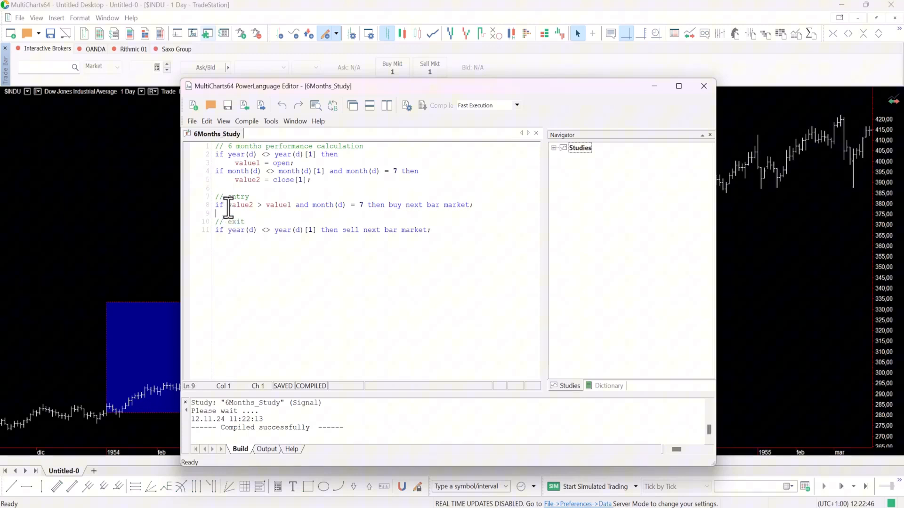
mouse_move(334, 179)
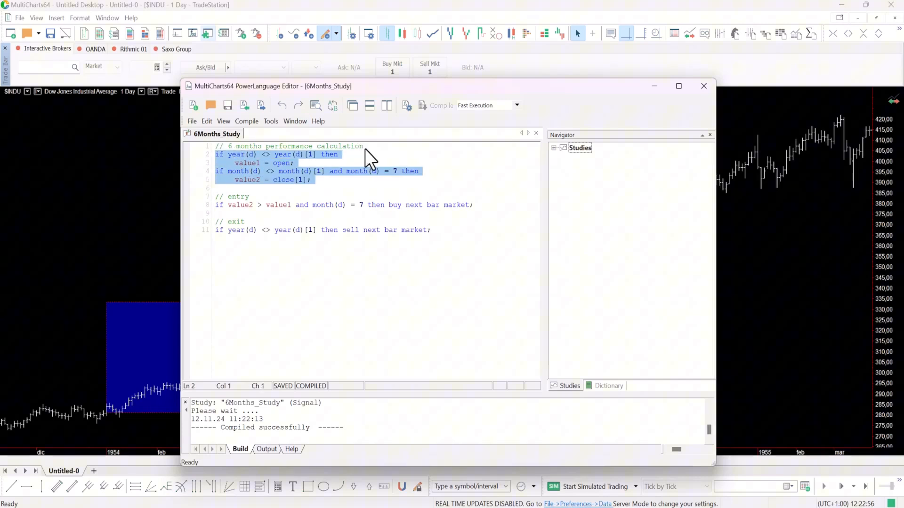
click(366, 146)
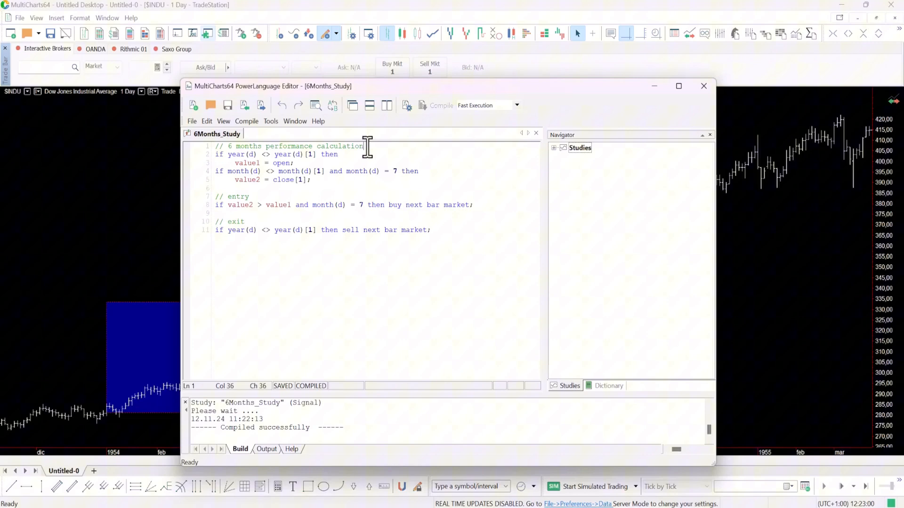
mouse_move(333, 96)
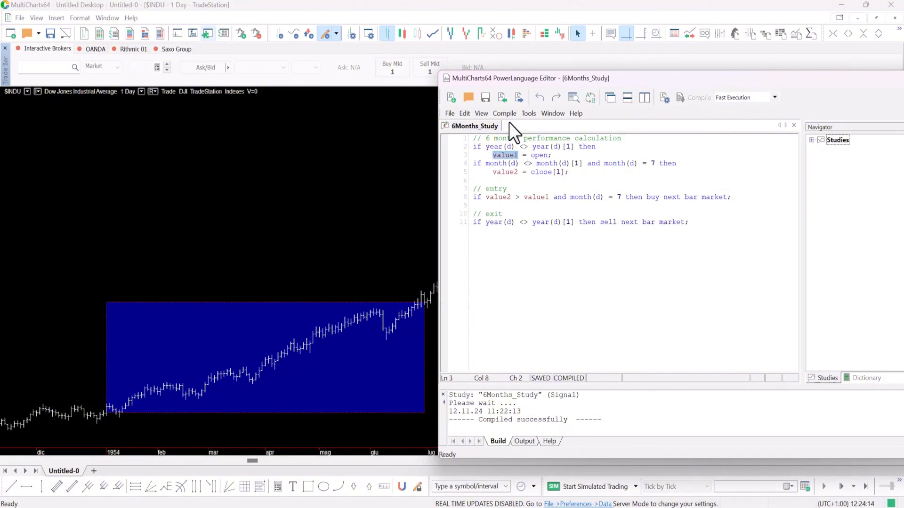
mouse_move(424, 316)
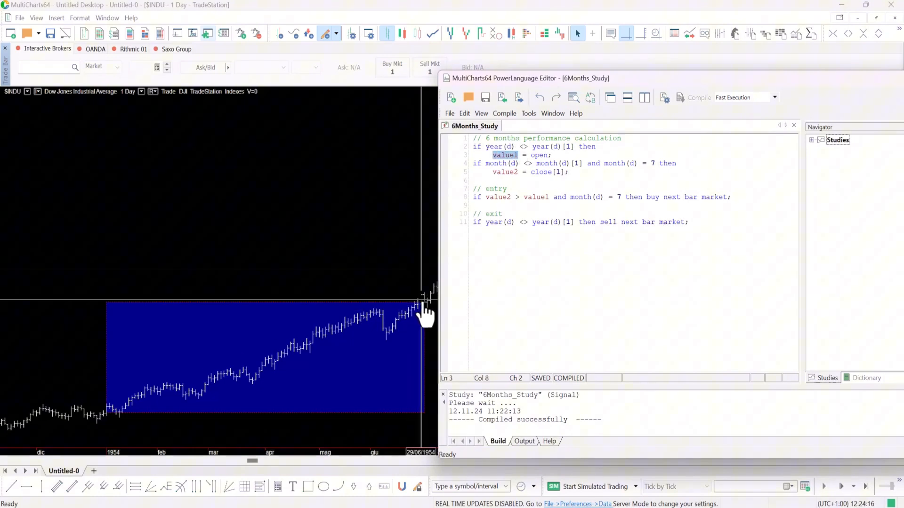
mouse_move(418, 326)
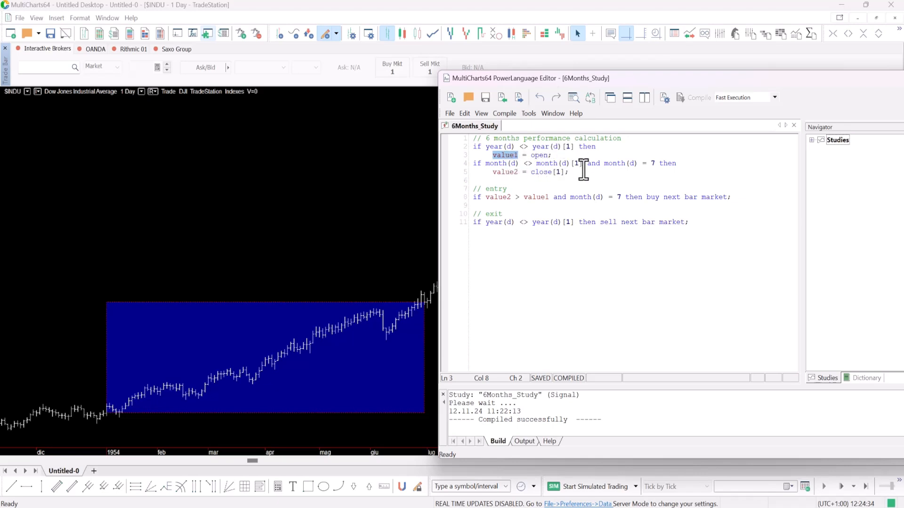
mouse_move(660, 164)
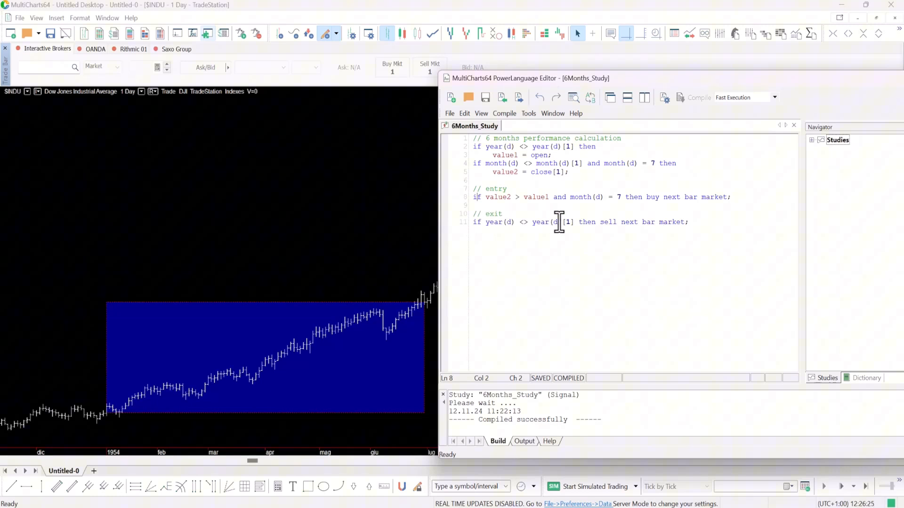
mouse_move(613, 223)
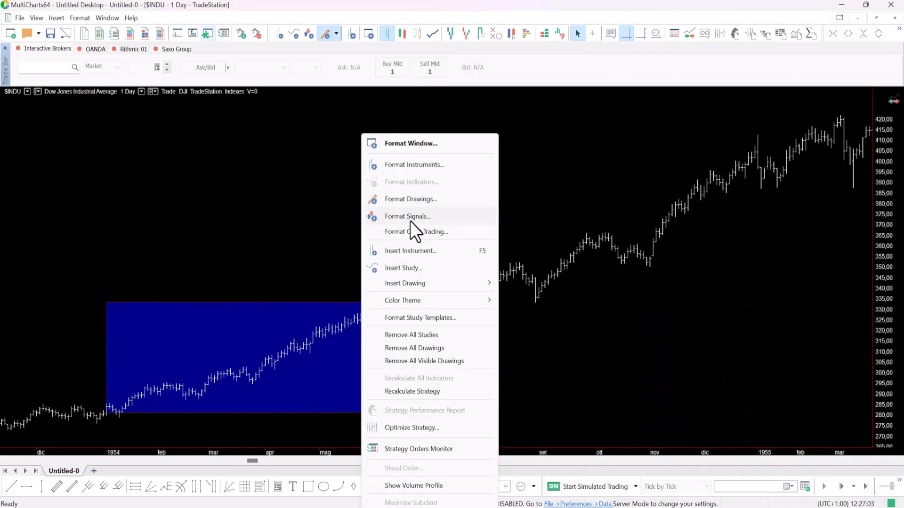
Enable the 6Months_Study signal in Format Signals and open its Properties.
click(406, 216)
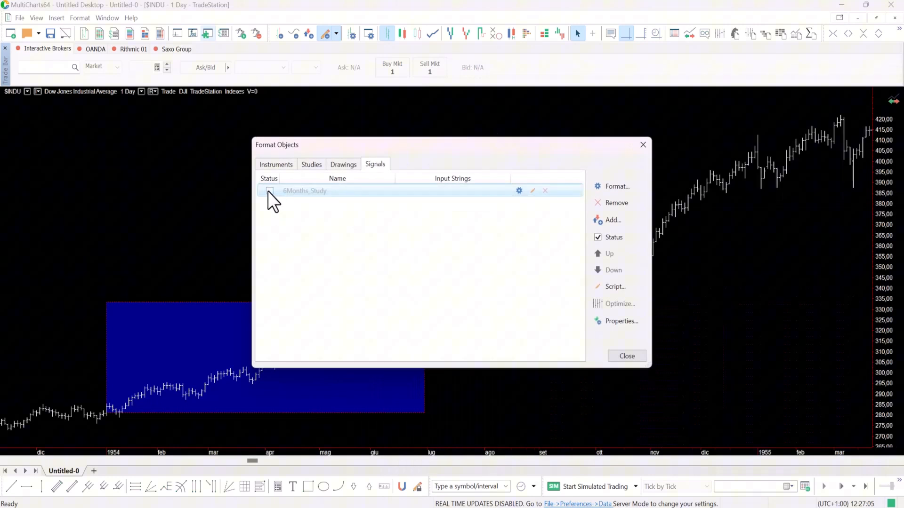
click(270, 191)
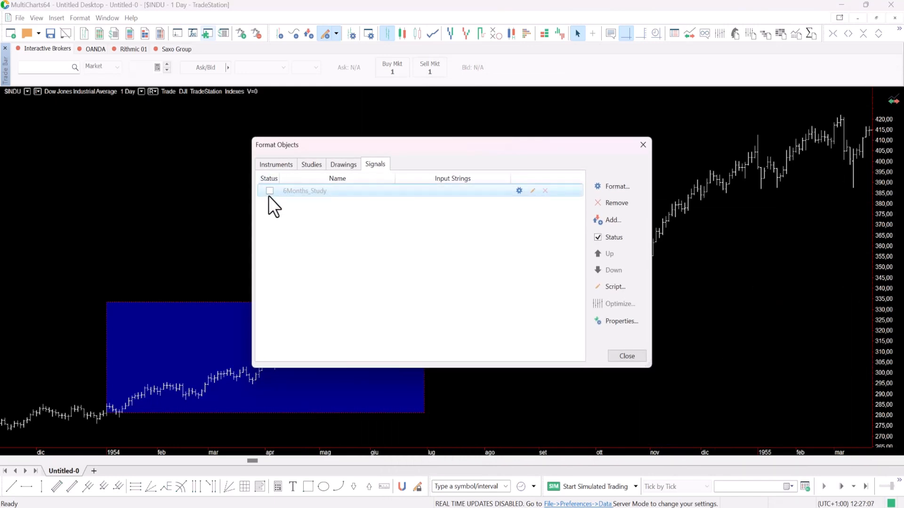
click(269, 191)
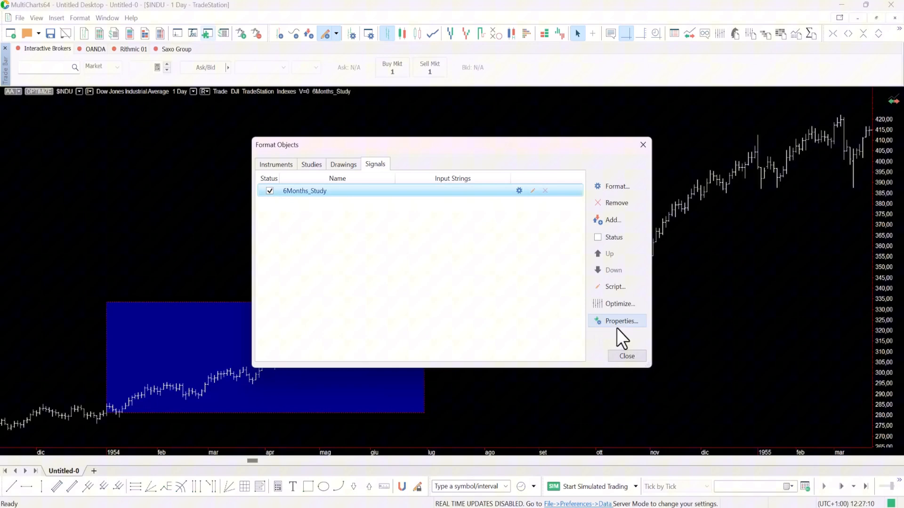
click(621, 321)
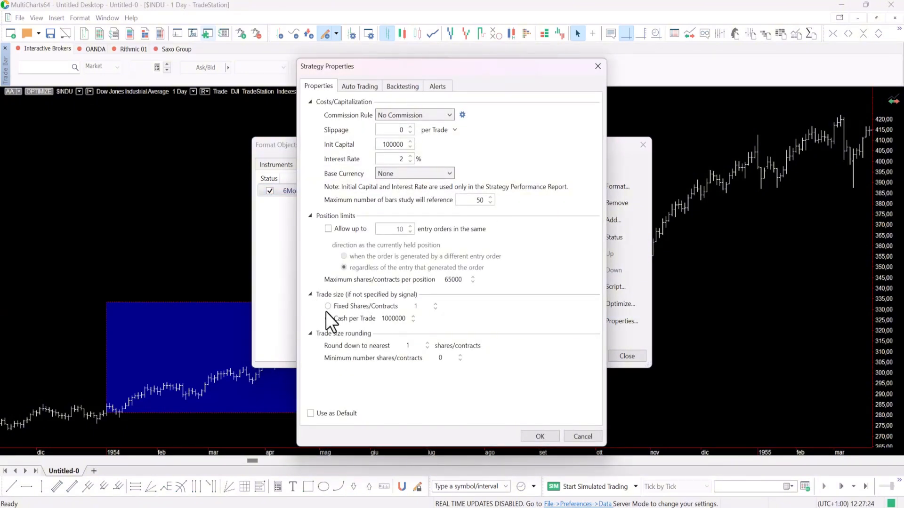
Set Cash per Trade to 1,000,000 in Strategy Properties and confirm.
click(327, 319)
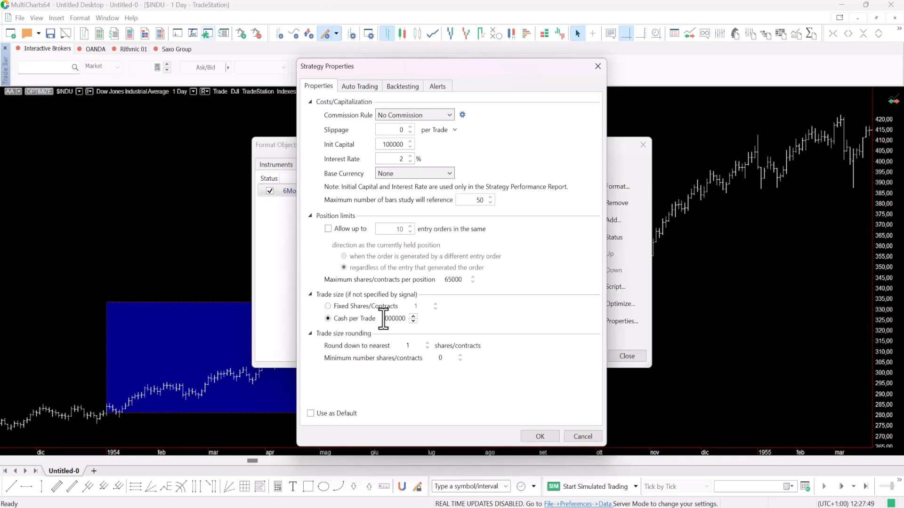
double_click(394, 318)
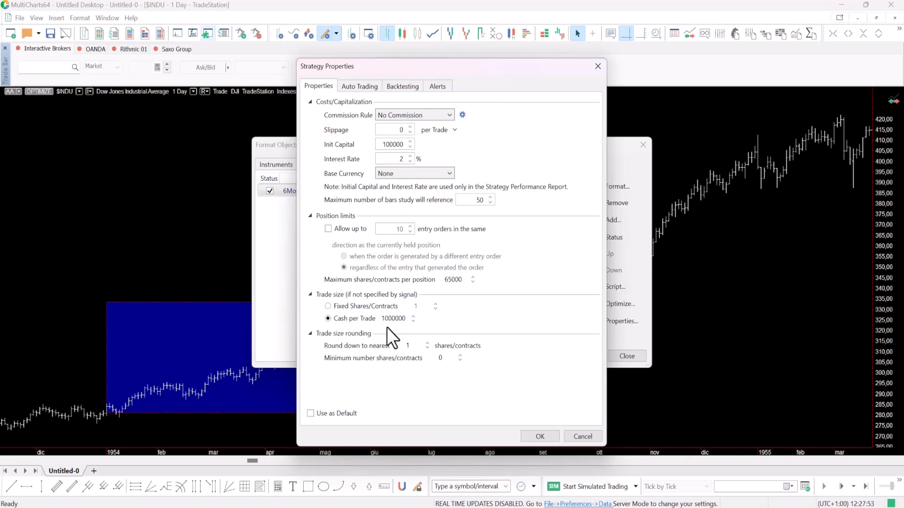
click(395, 319)
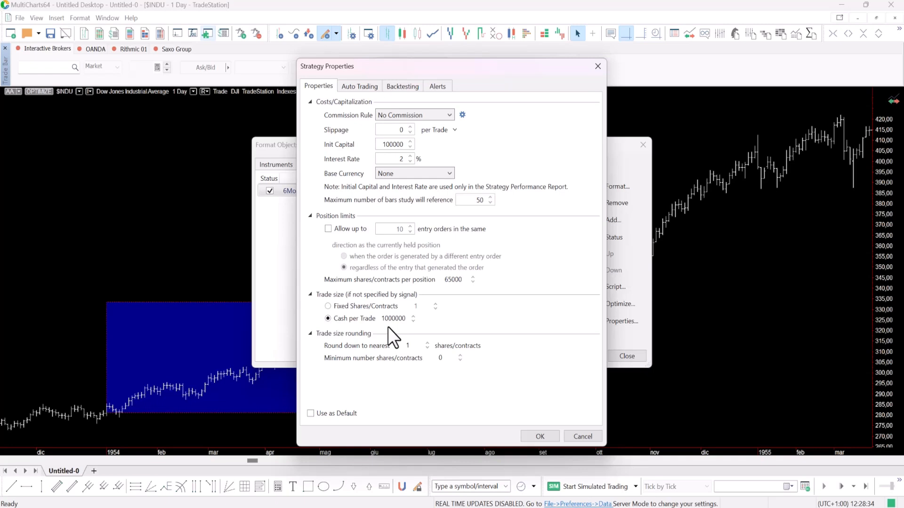
click(539, 437)
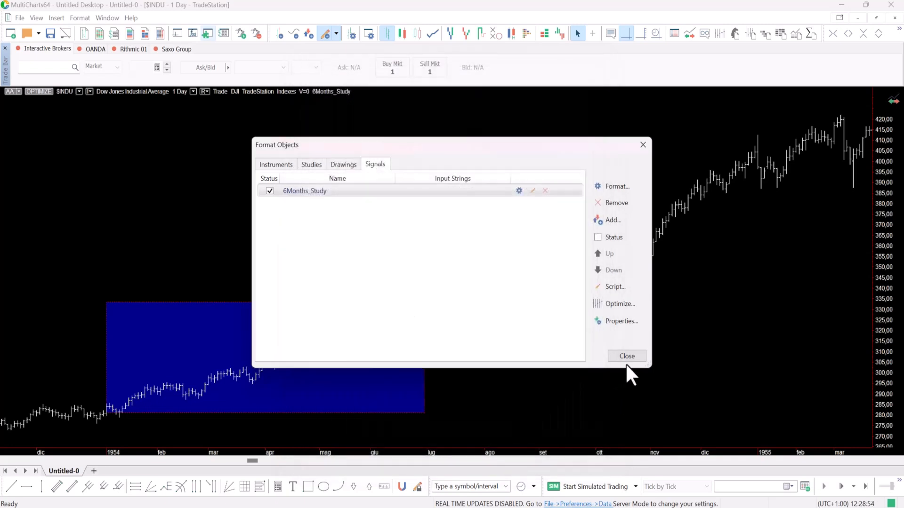
Close Format Objects to see the July 1954 buy and year-end sell.
click(626, 356)
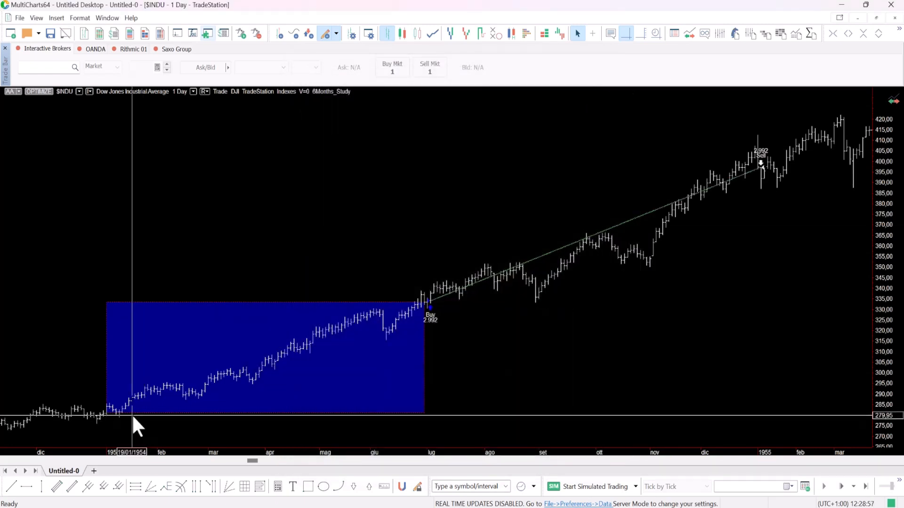
mouse_move(256, 429)
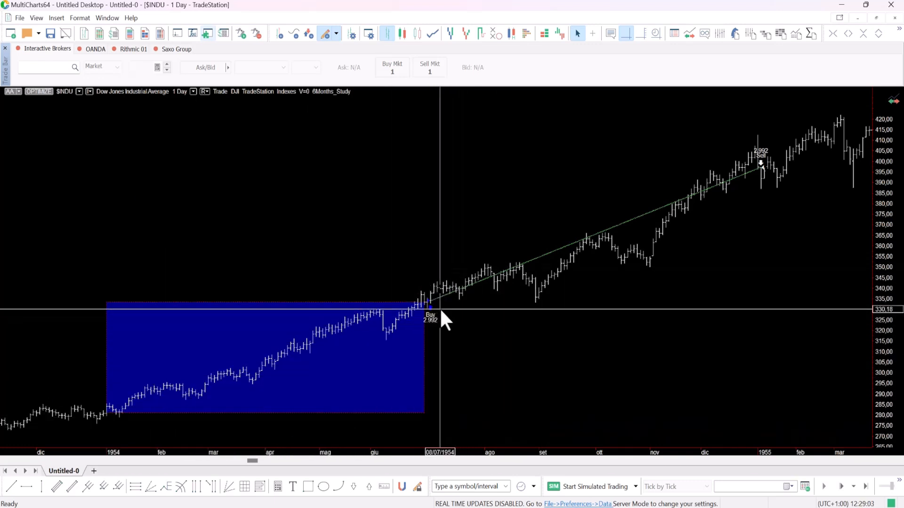
mouse_move(698, 202)
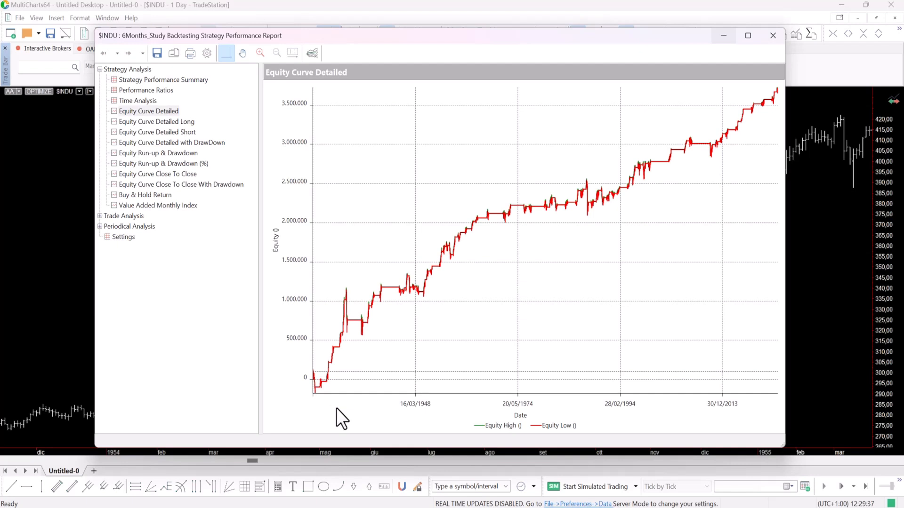
mouse_move(674, 143)
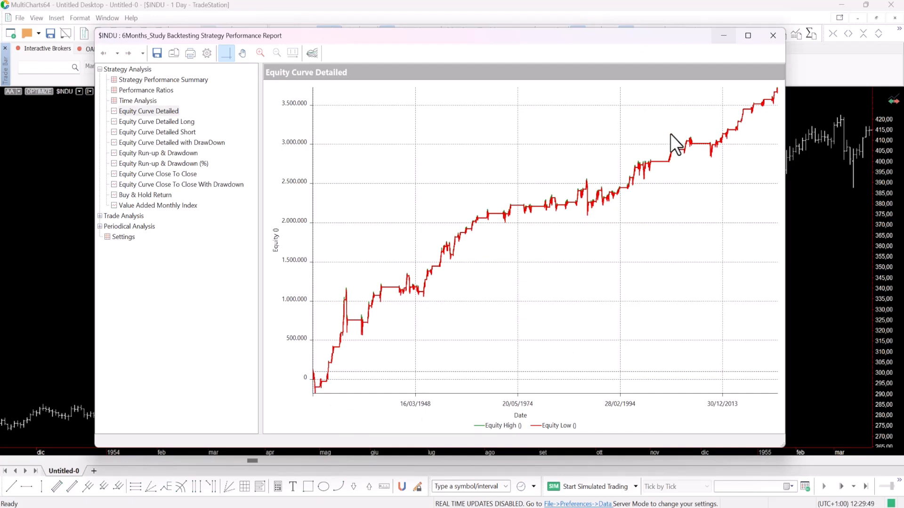
View the Equity Curve Detailed with DrawDown, then the Equity Curve Detailed.
click(171, 143)
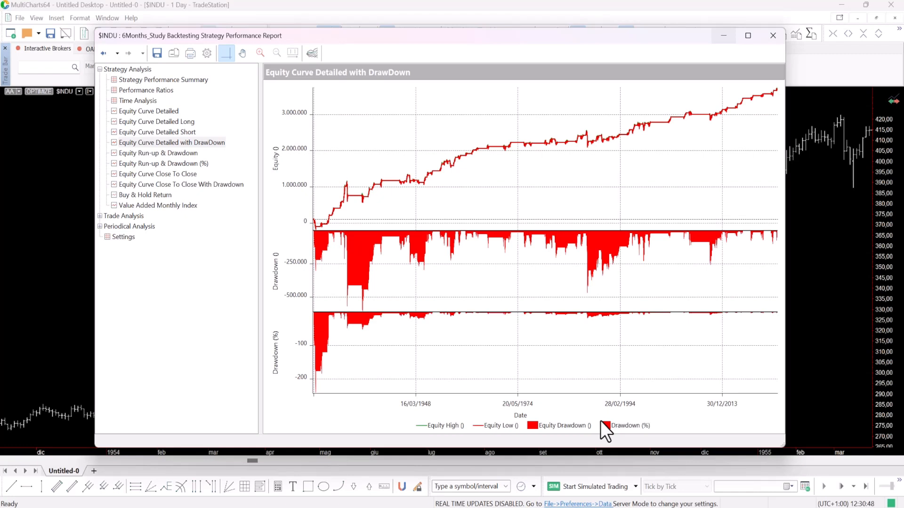
mouse_move(491, 317)
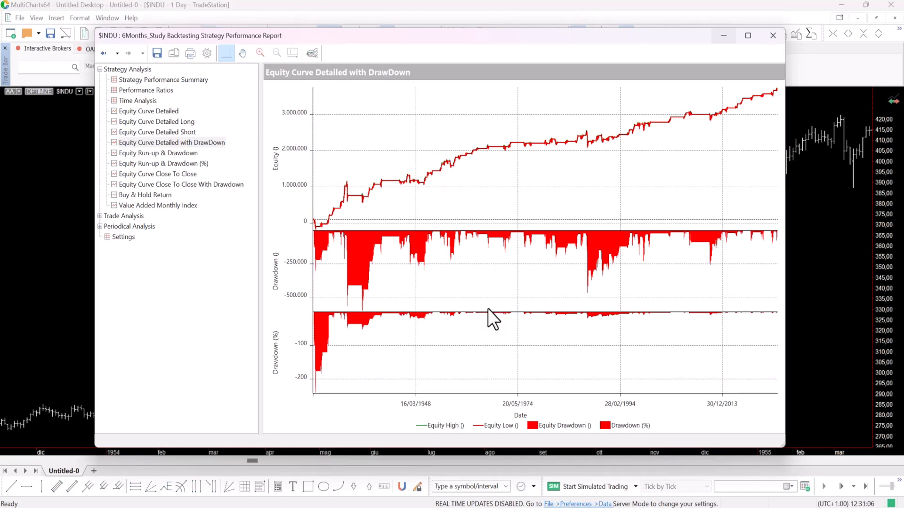
click(149, 111)
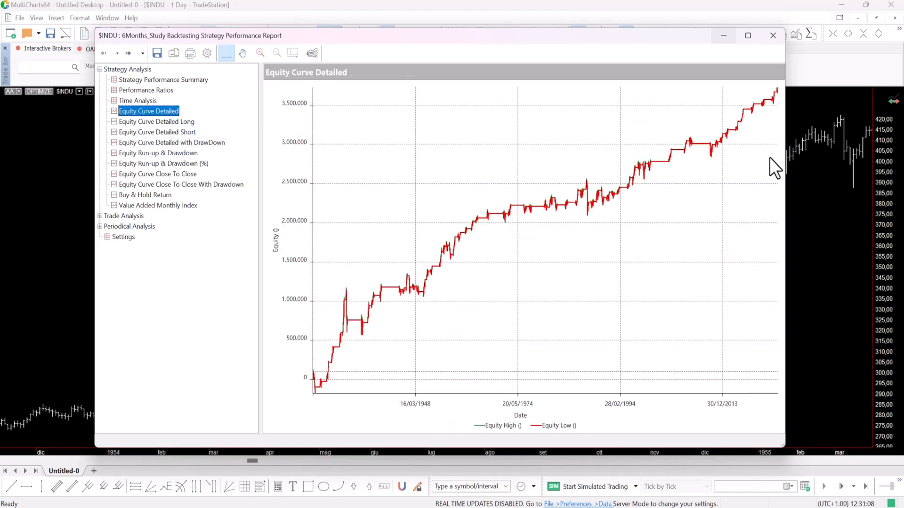
mouse_move(104, 225)
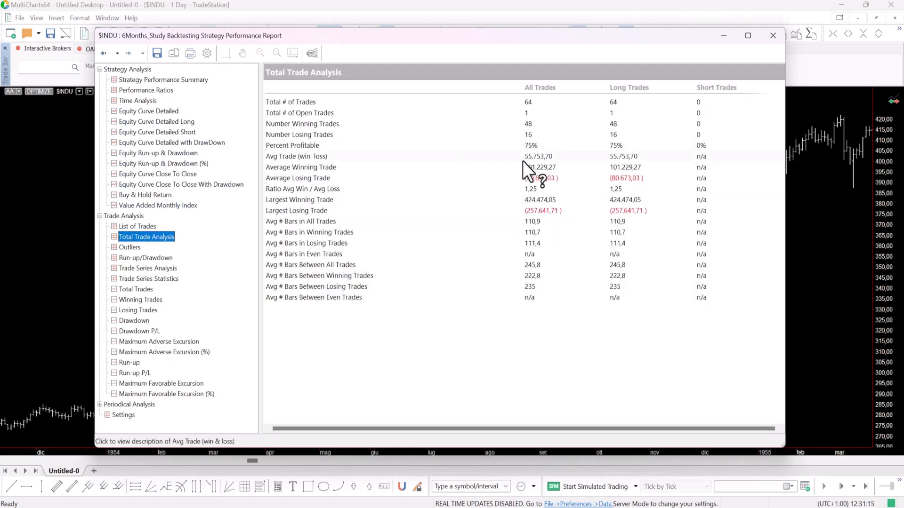
mouse_move(496, 167)
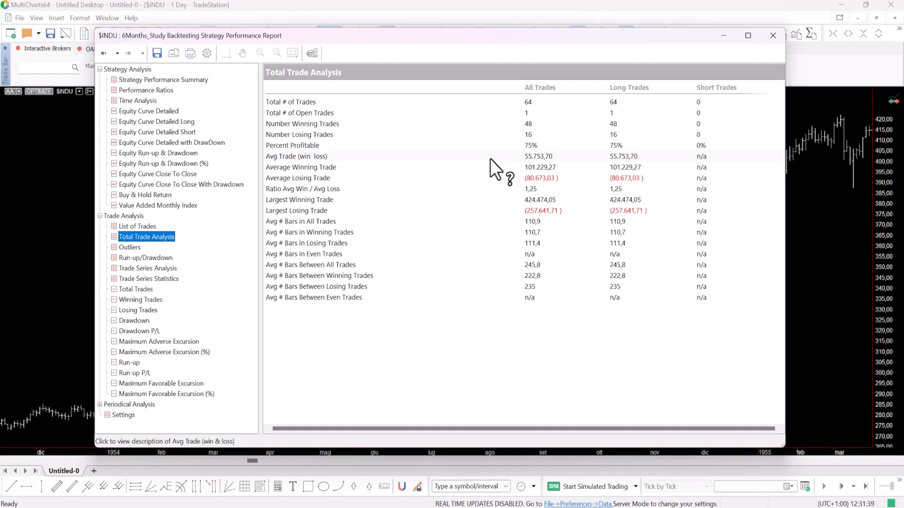
mouse_move(516, 170)
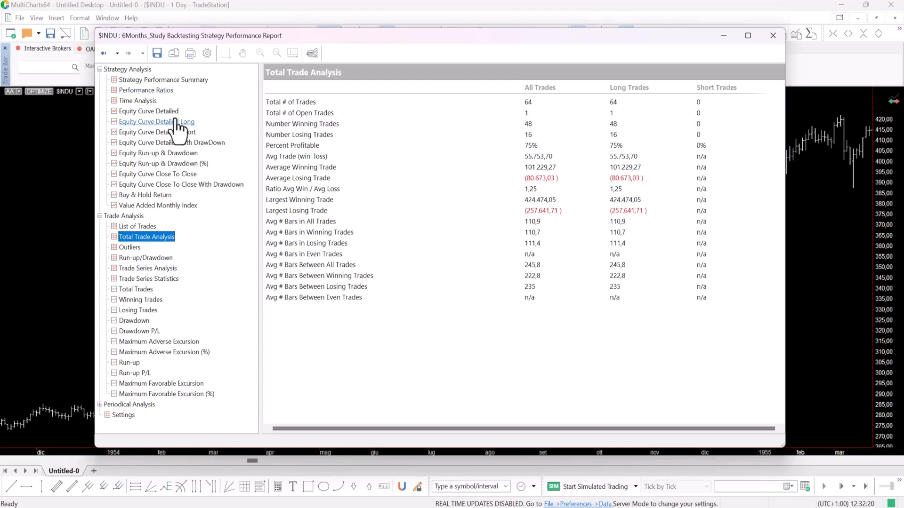
Leave the performance report and bring up the 6Months_Study code.
click(149, 111)
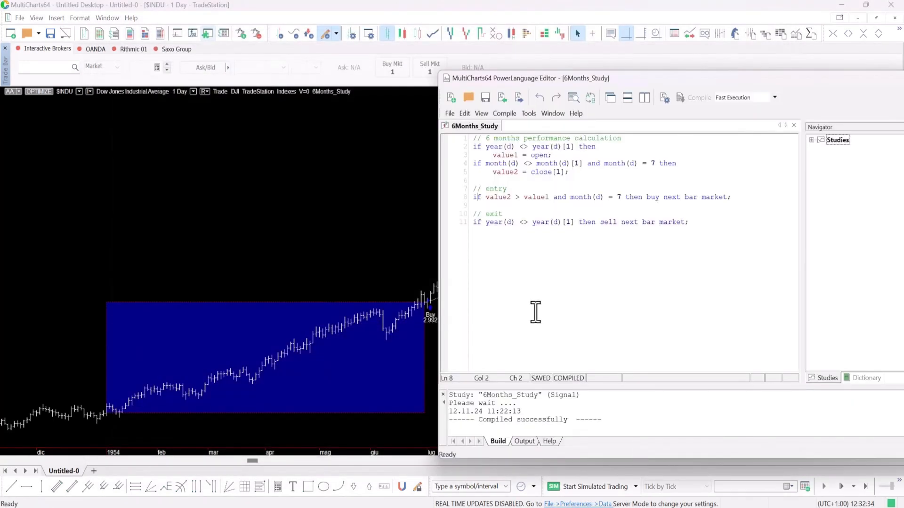
Bring the Dow Jones chart back in front of the PowerLanguage Editor.
click(547, 197)
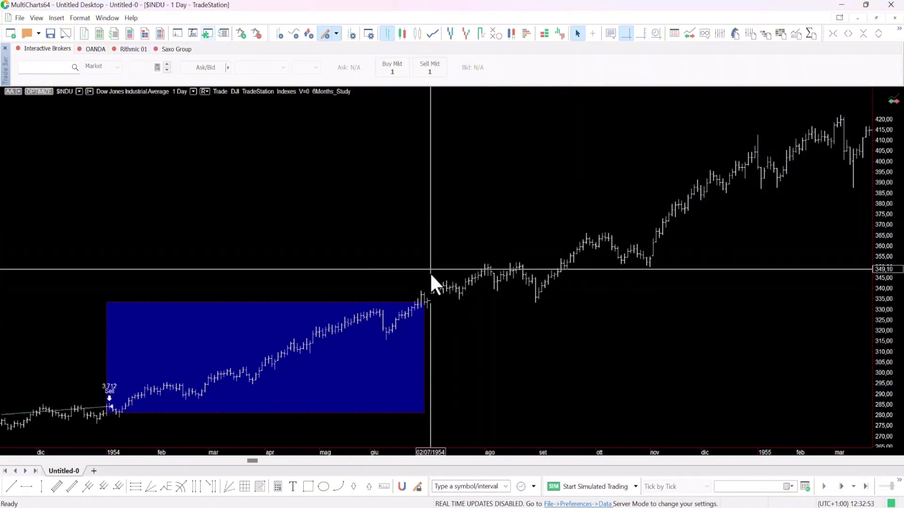
mouse_move(573, 320)
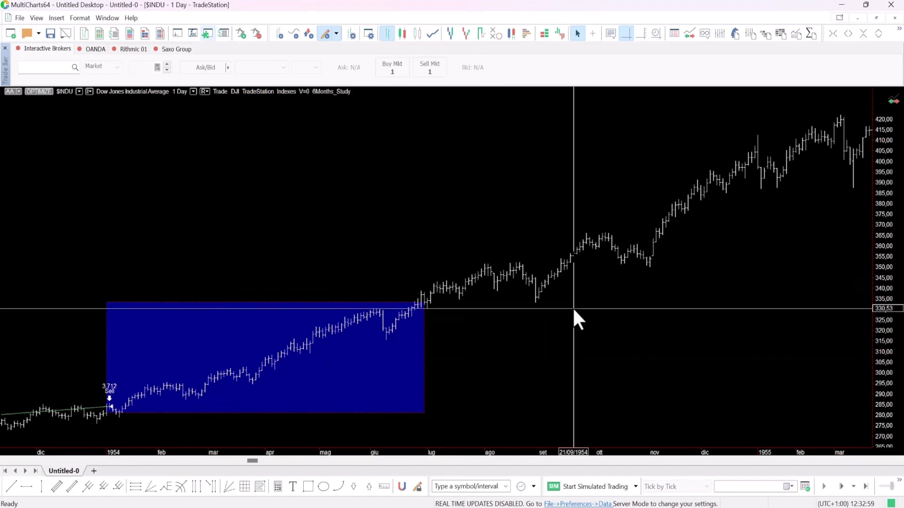
mouse_move(738, 33)
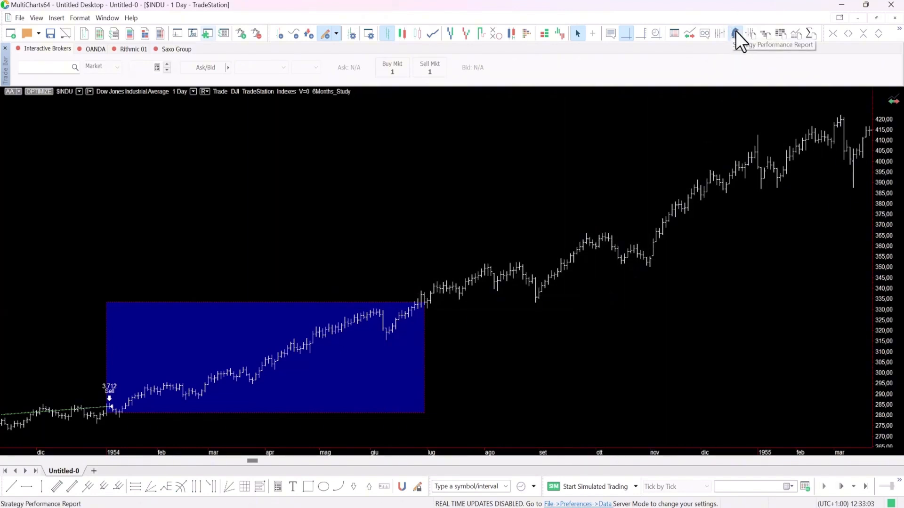
Reopen the Strategy Performance Report showing equity near 1.2 million.
click(736, 33)
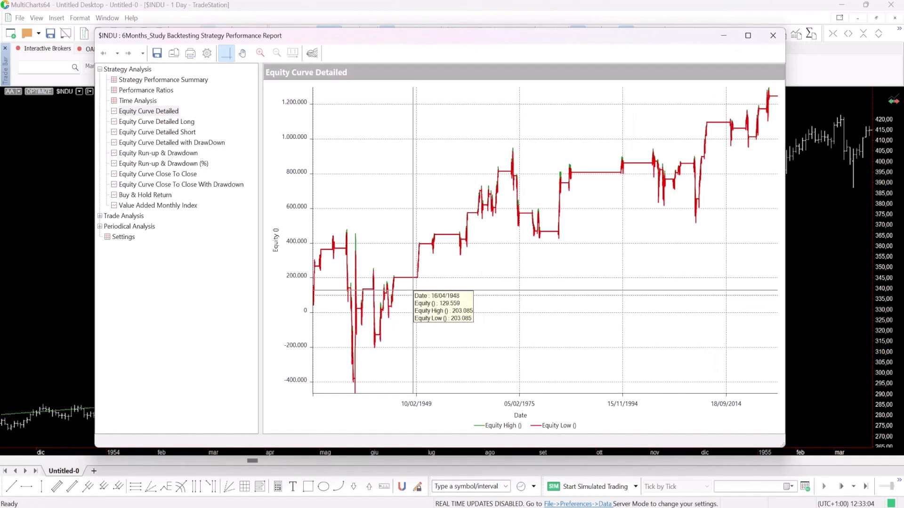